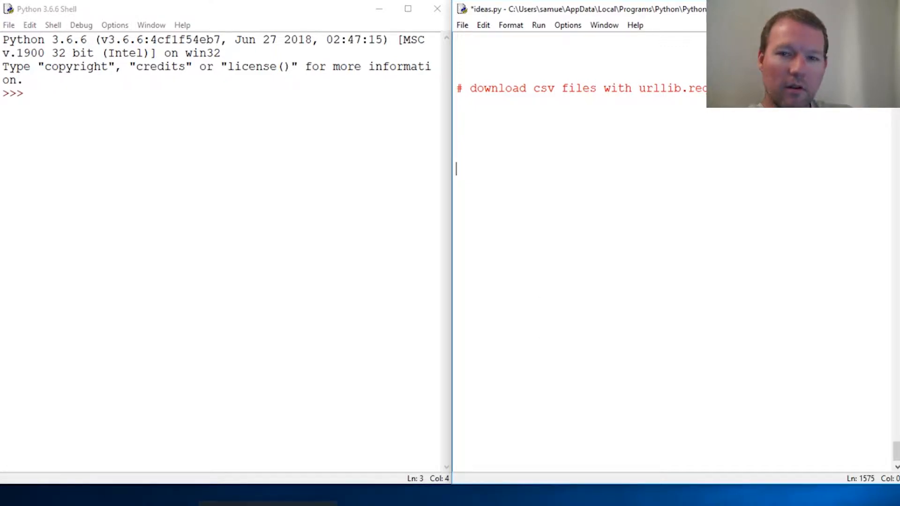
pyautogui.moveTo(647, 220)
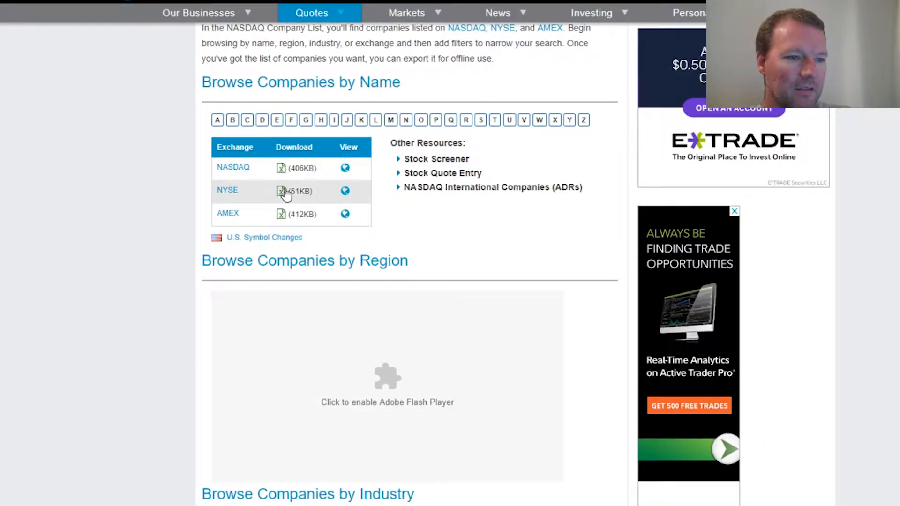
pyautogui.moveTo(286, 194)
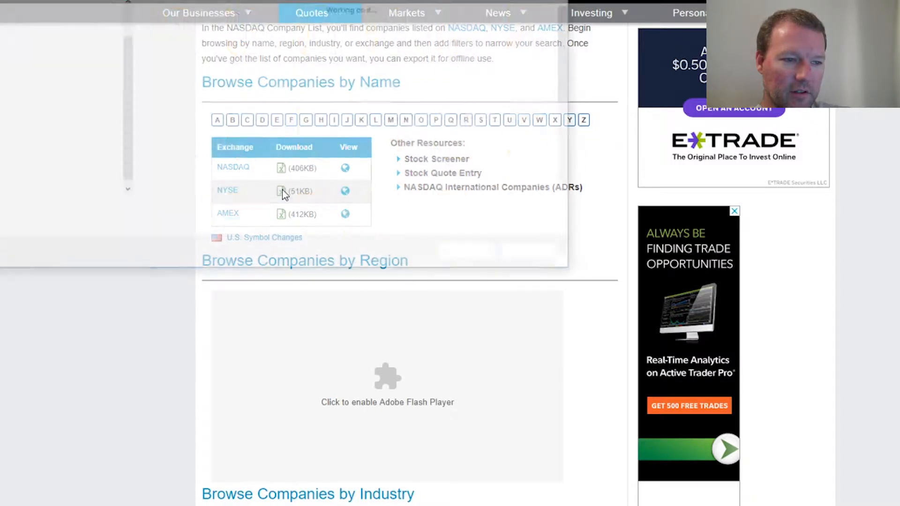
# - Copy the link address of the NYSE company list CSV download from the NASDAQ page
pyautogui.click(281, 191)
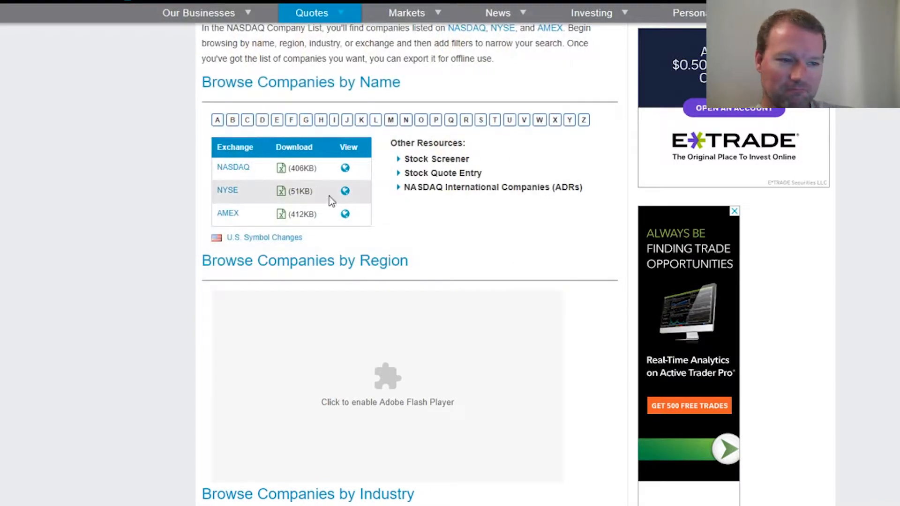
pyautogui.moveTo(281, 191)
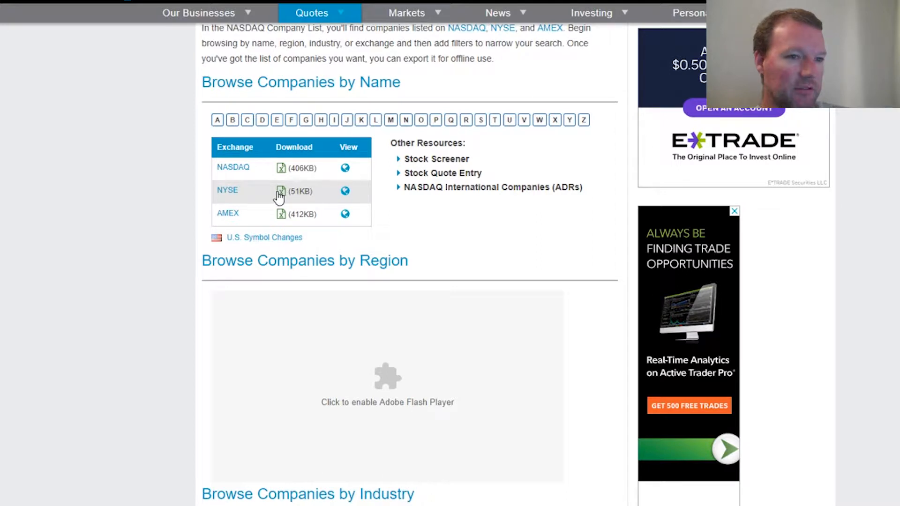
pyautogui.rightClick(280, 190)
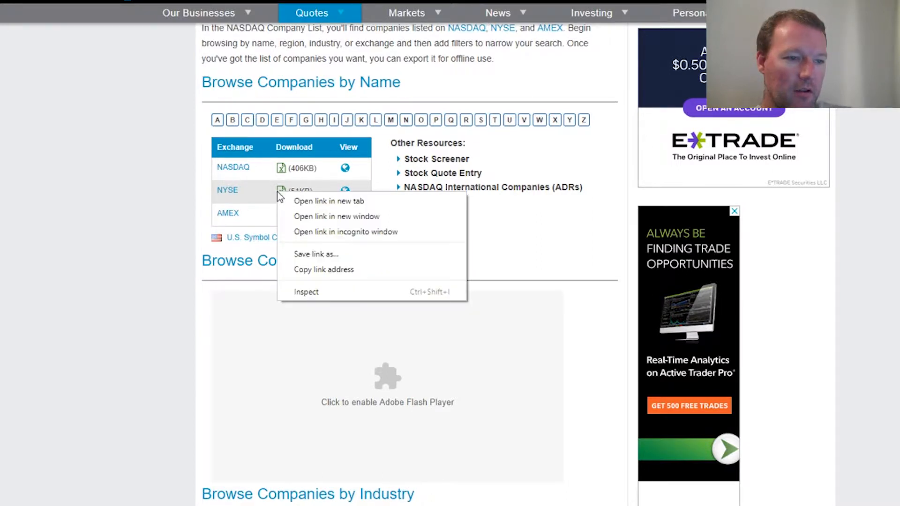
pyautogui.moveTo(324, 269)
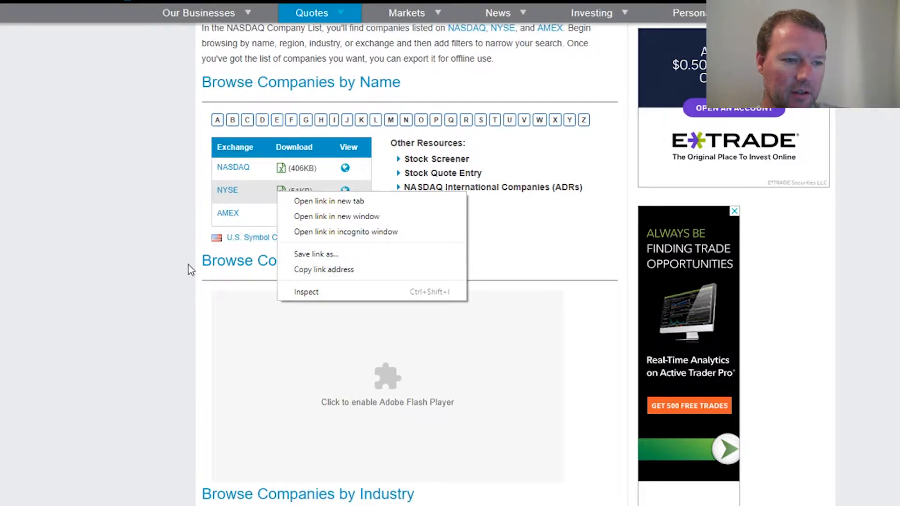
pyautogui.click(224, 298)
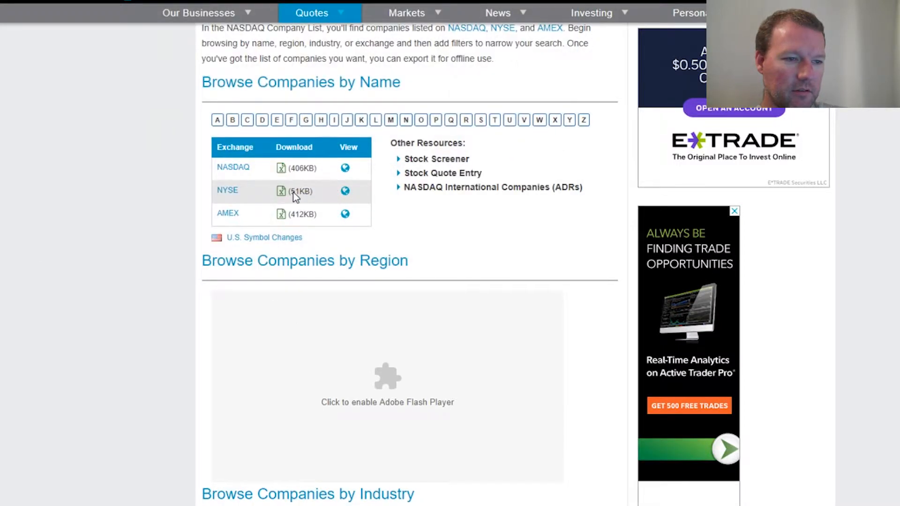
pyautogui.rightClick(295, 195)
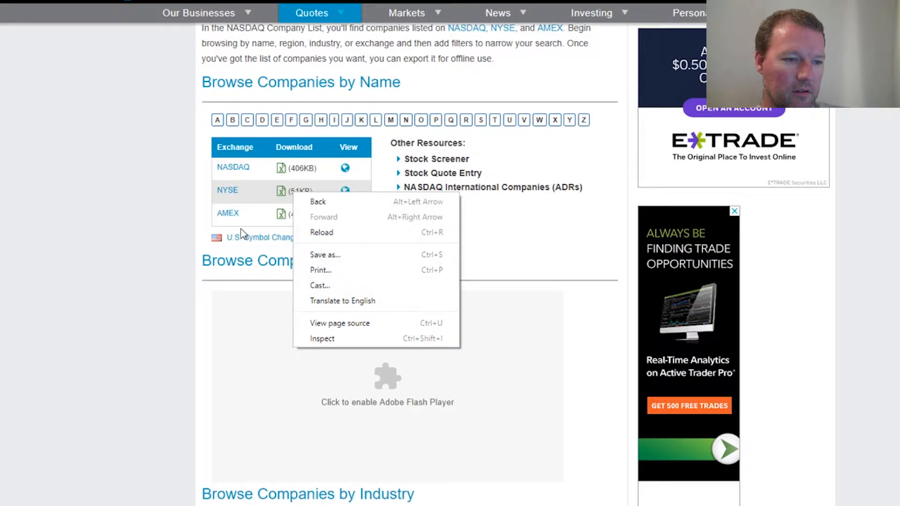
pyautogui.rightClick(280, 190)
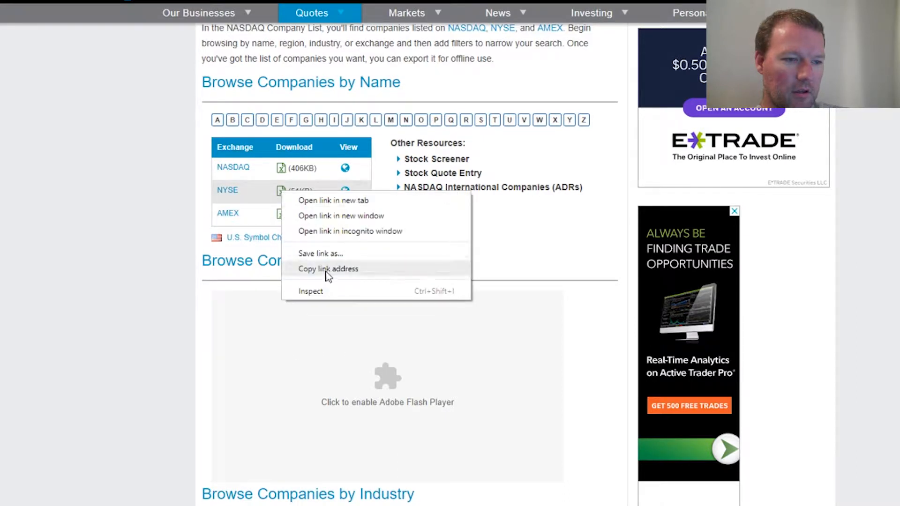
pyautogui.click(328, 269)
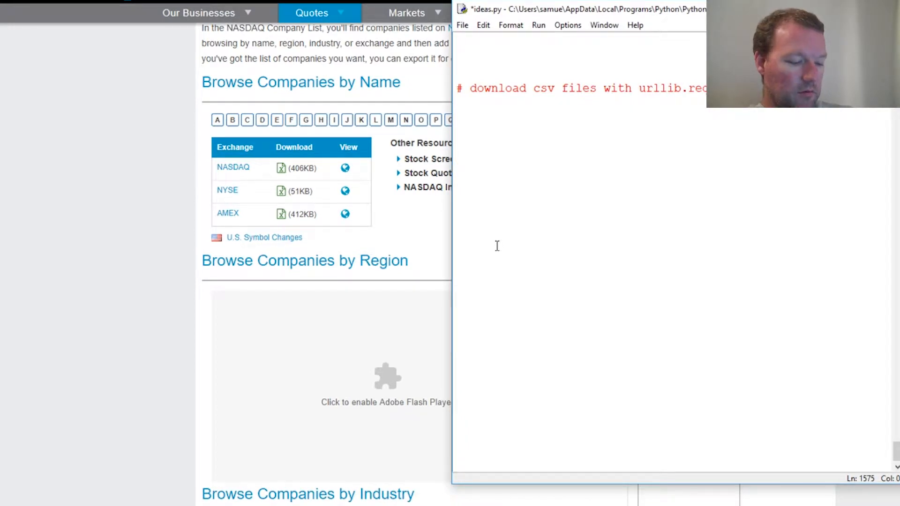
# - Assign url = the pasted companies-by-name.aspx?letter=0&exchange=nyse&render=download address in ideas.py
pyautogui.write('url =')
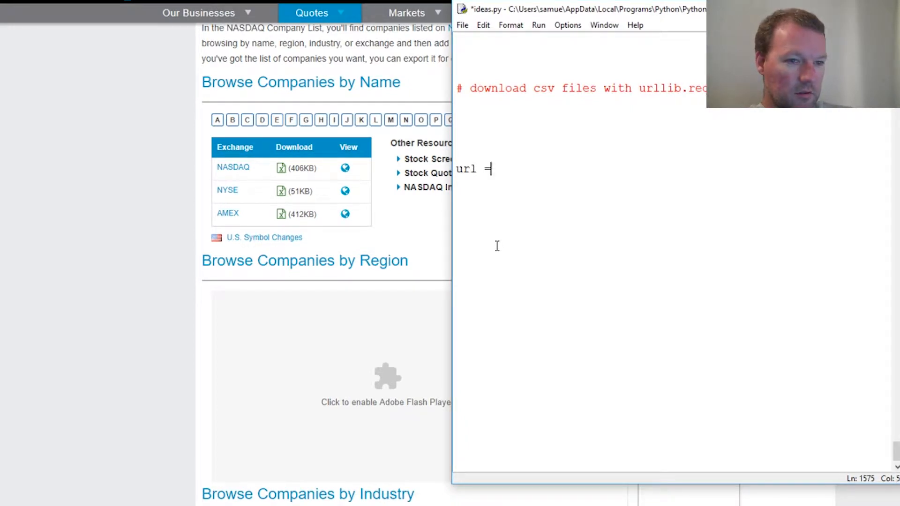
pyautogui.write("'")
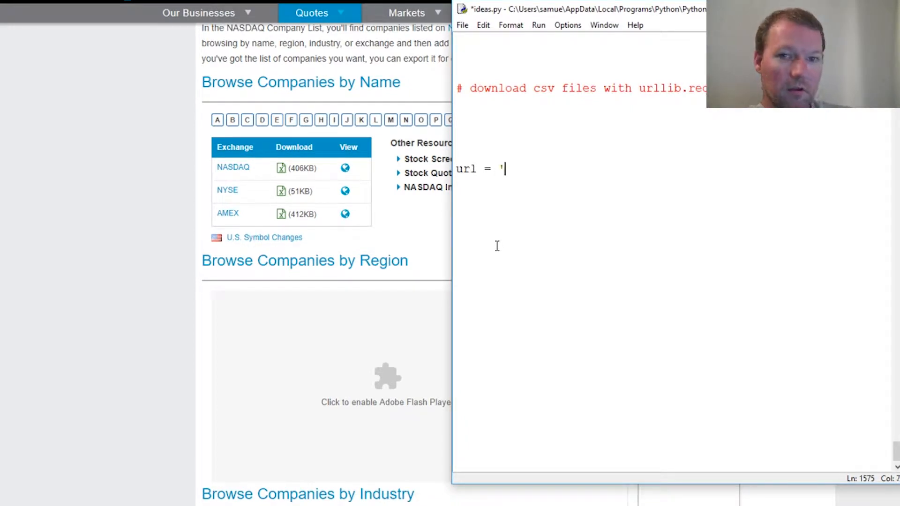
pyautogui.write('companies-by-name.aspx?letter=0&exchange=nyse&render=download')
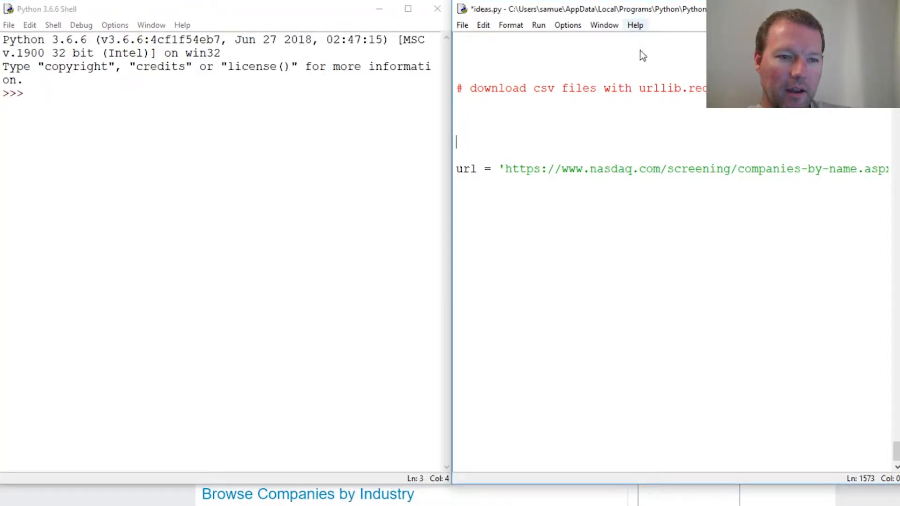
pyautogui.doubleClick(670, 88)
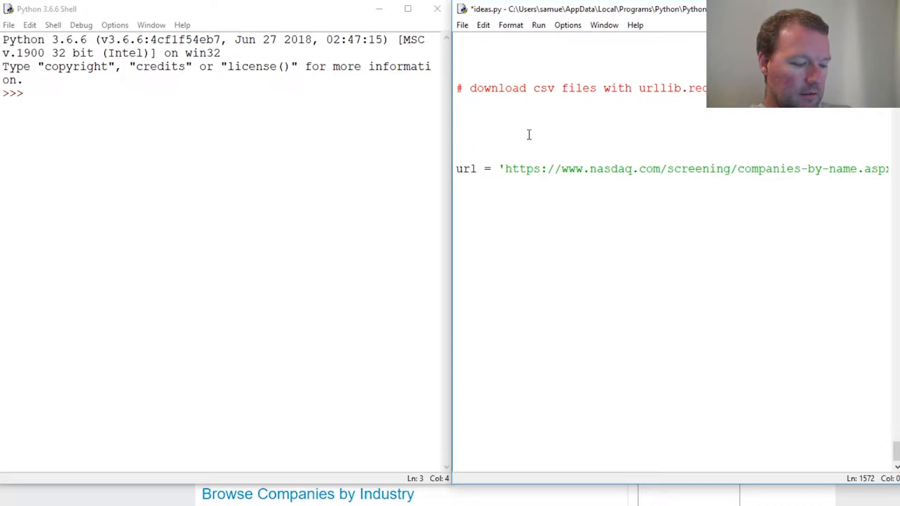
# - Add import urllib.request to ideas.py and run the script
pyautogui.write('import')
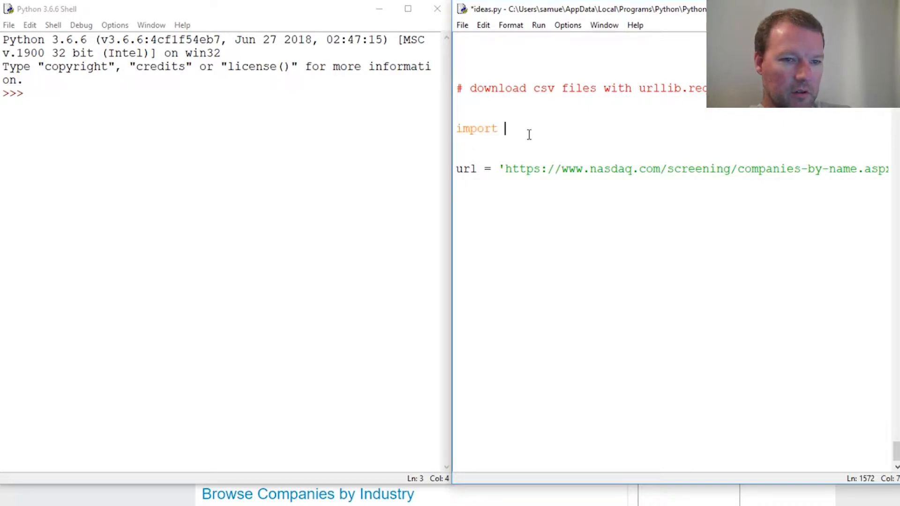
pyautogui.write('urllib')
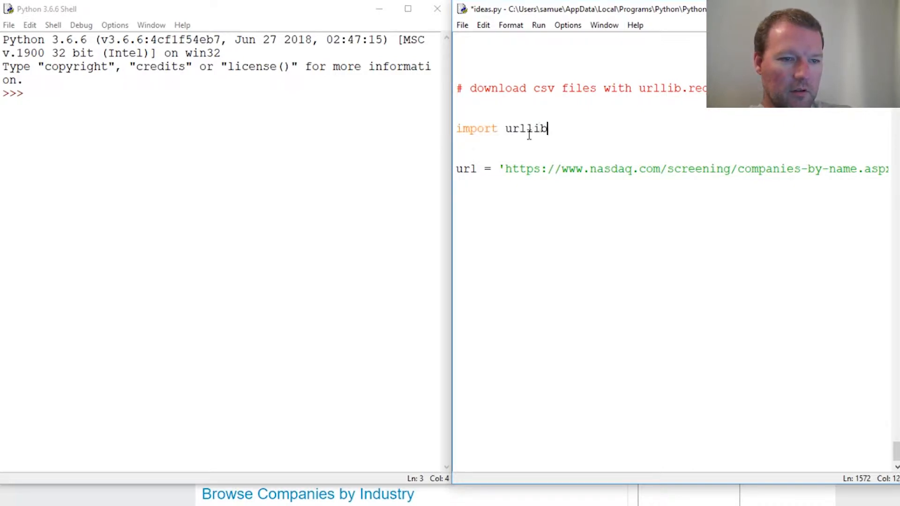
pyautogui.write('.reque')
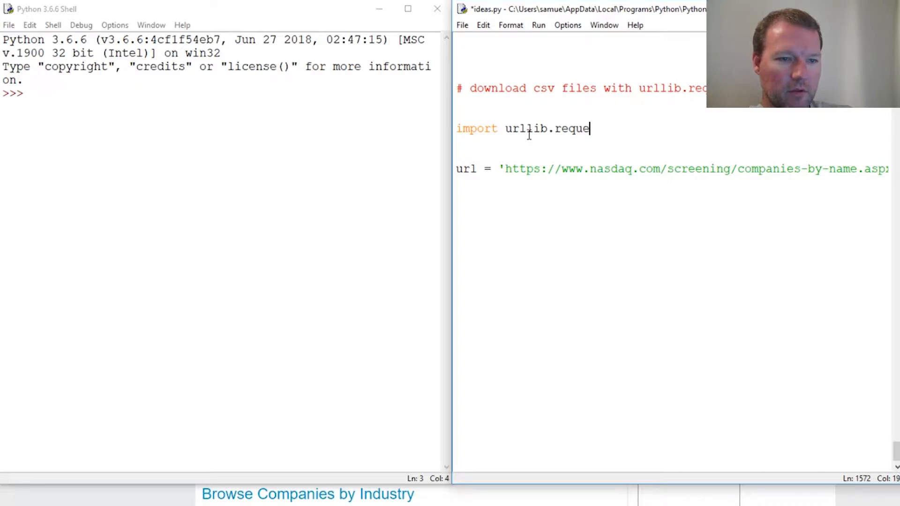
pyautogui.write('st')
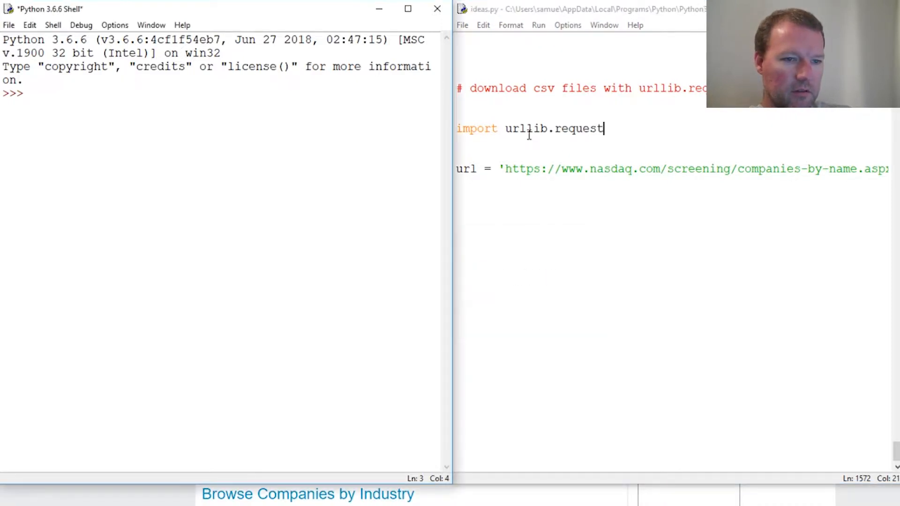
pyautogui.press('F5')
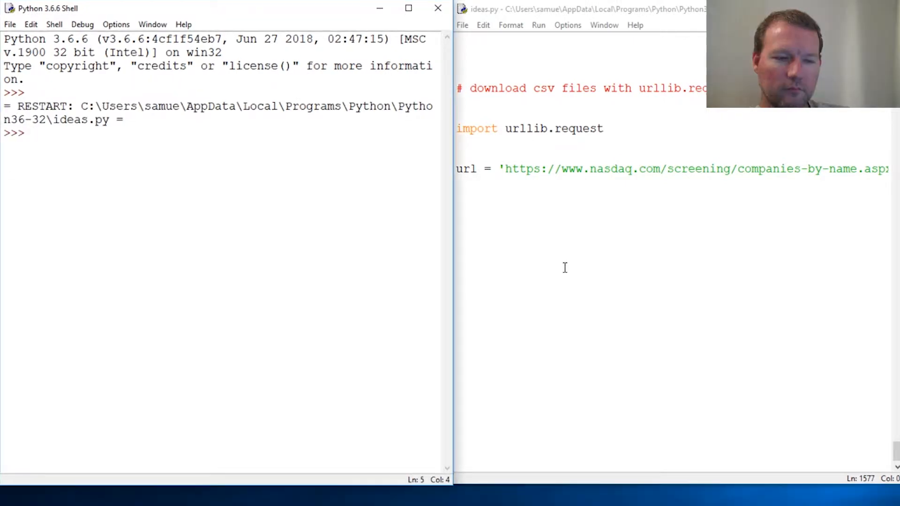
# - List the contents of urllib.request in the shell with dir(urllib.request)
pyautogui.write('dir')
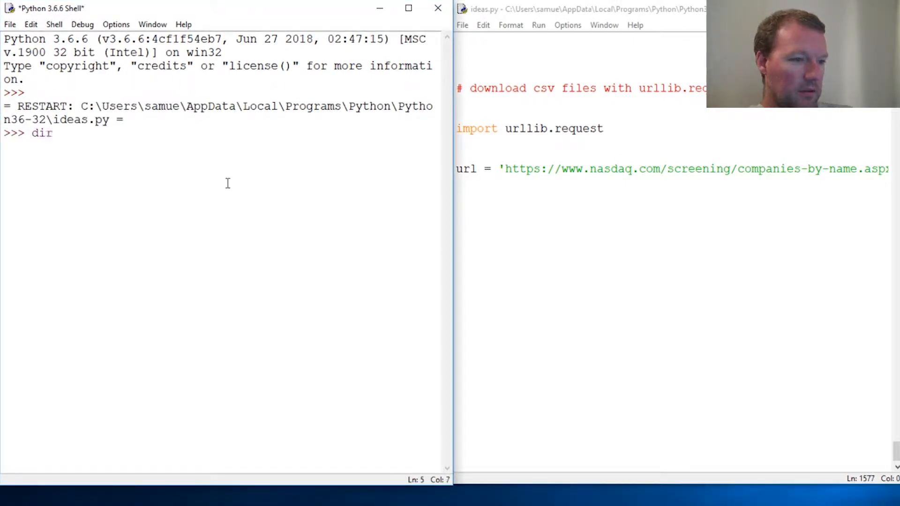
pyautogui.write('(urllib.reque')
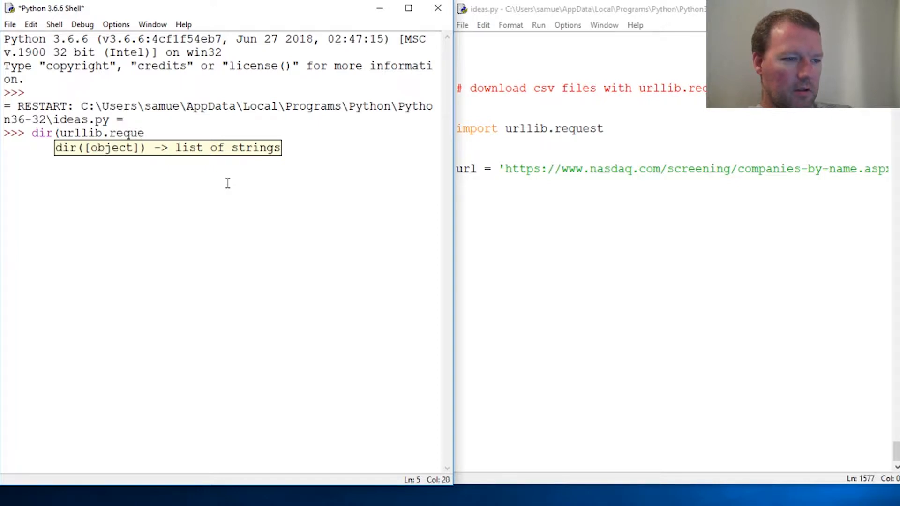
pyautogui.write('st')
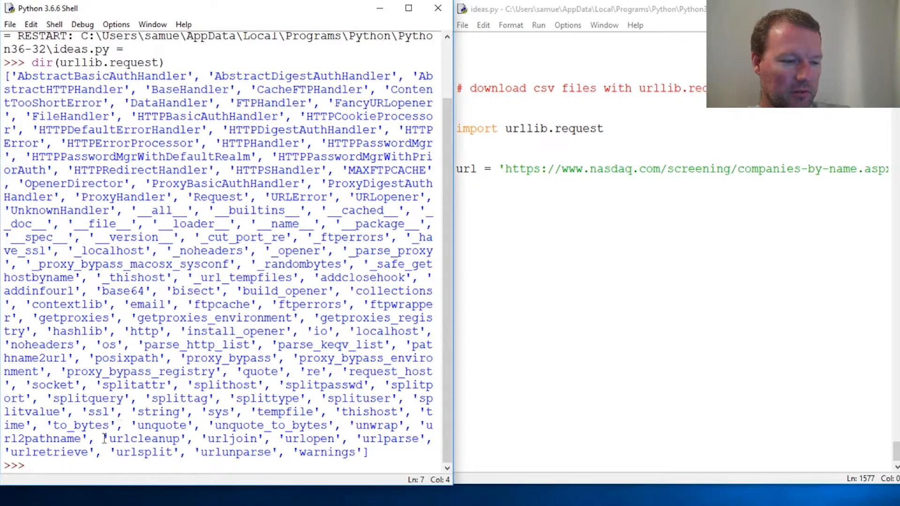
# - Rewrite the import as from urllib.request import urlretrieve as retrieve
pyautogui.doubleClick(51, 452)
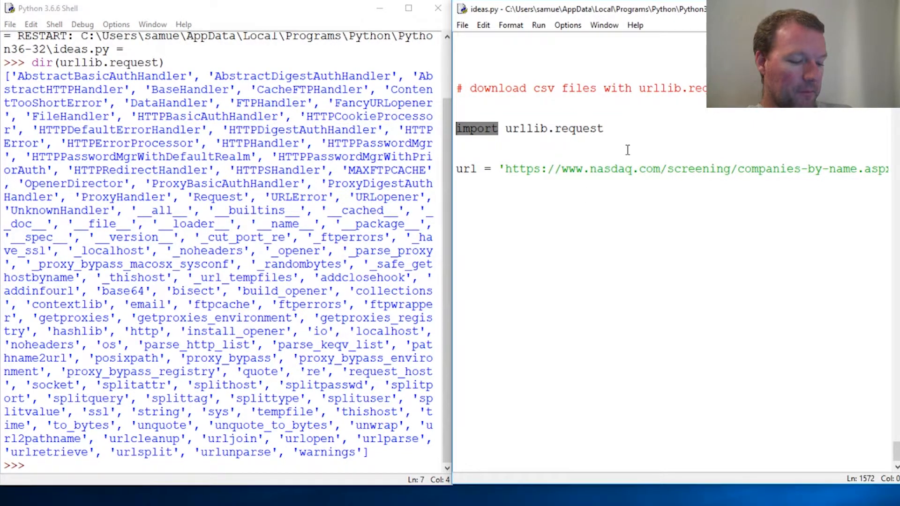
pyautogui.write('from')
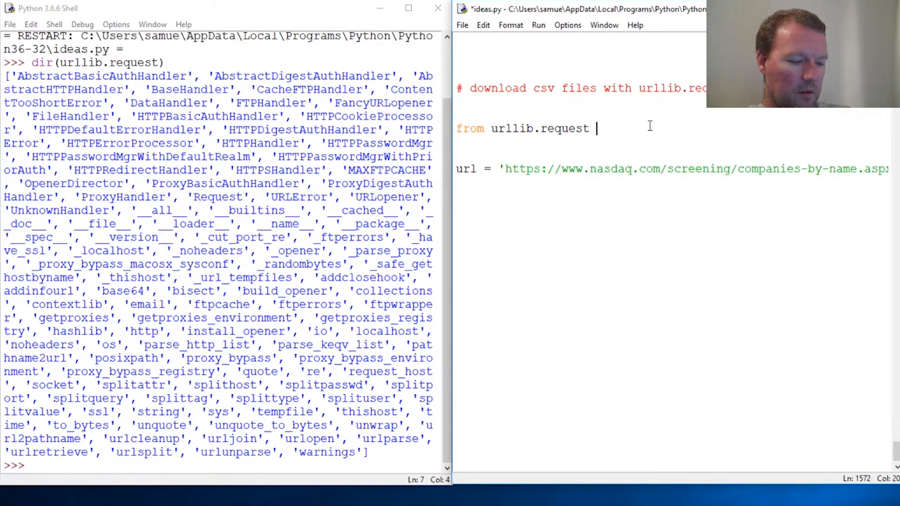
pyautogui.write('import')
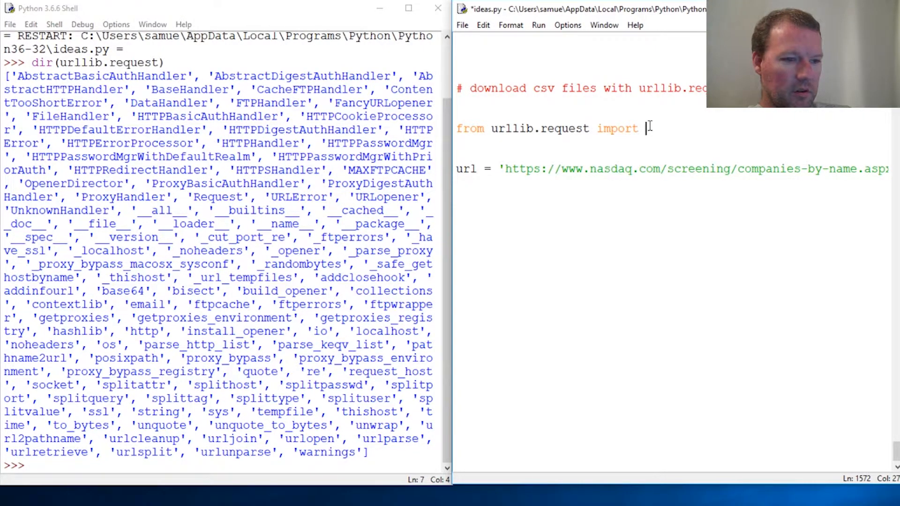
pyautogui.write('urlretrieve')
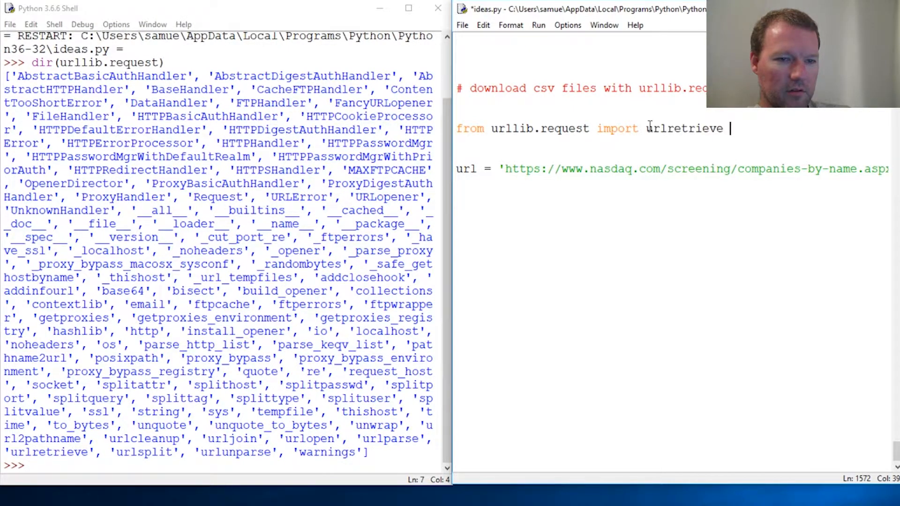
pyautogui.write('as')
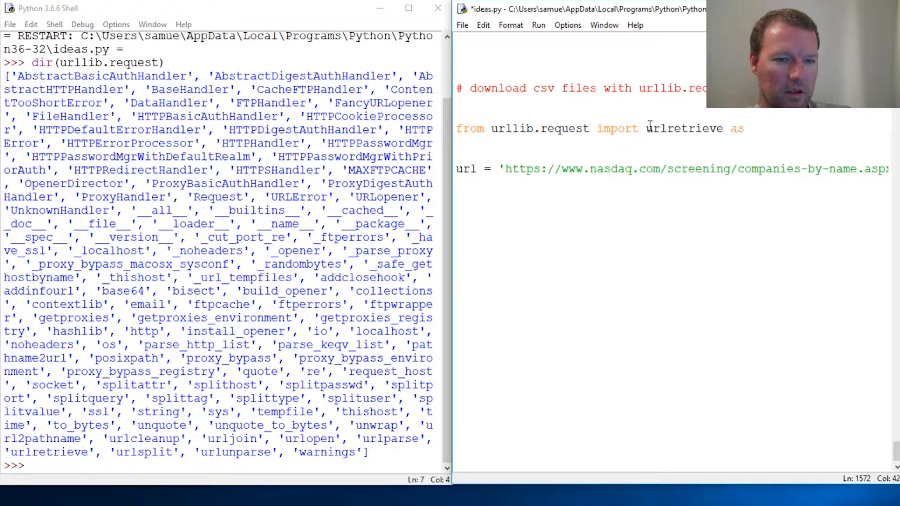
pyautogui.write('retr')
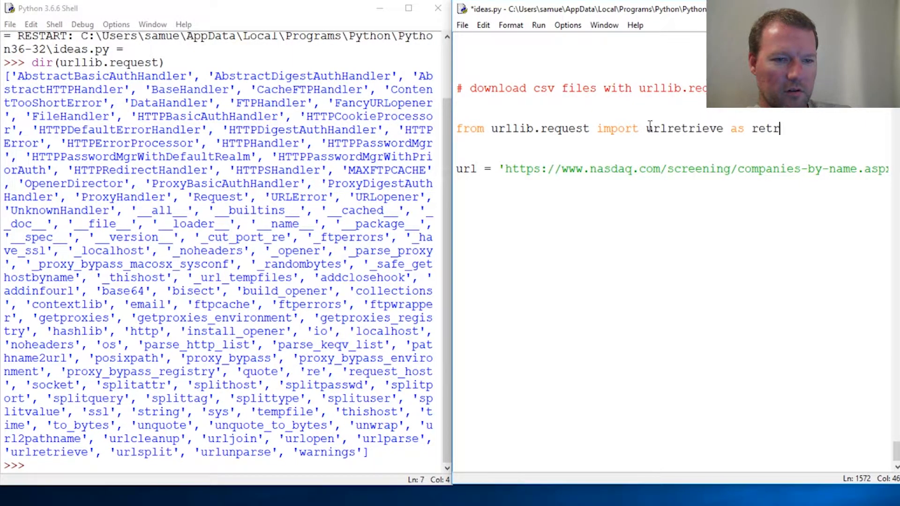
pyautogui.press('Backspace')
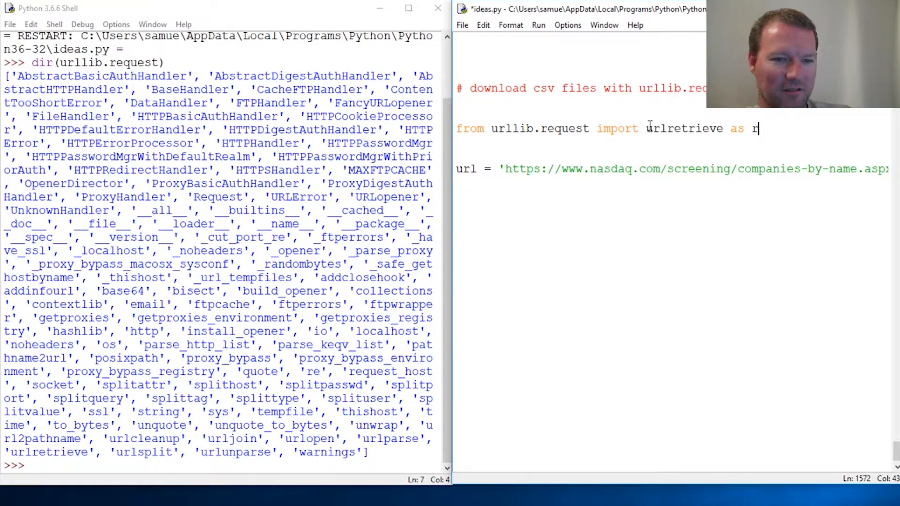
pyautogui.write('etr')
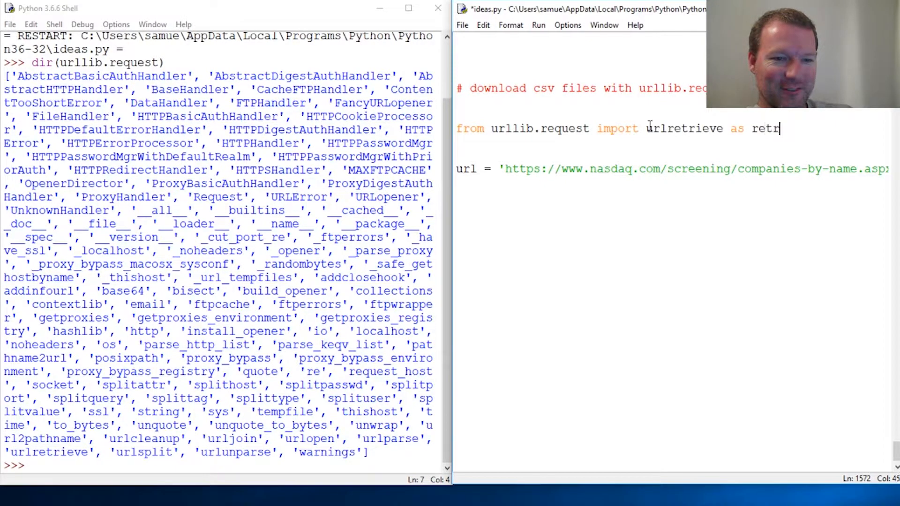
pyautogui.write('iev')
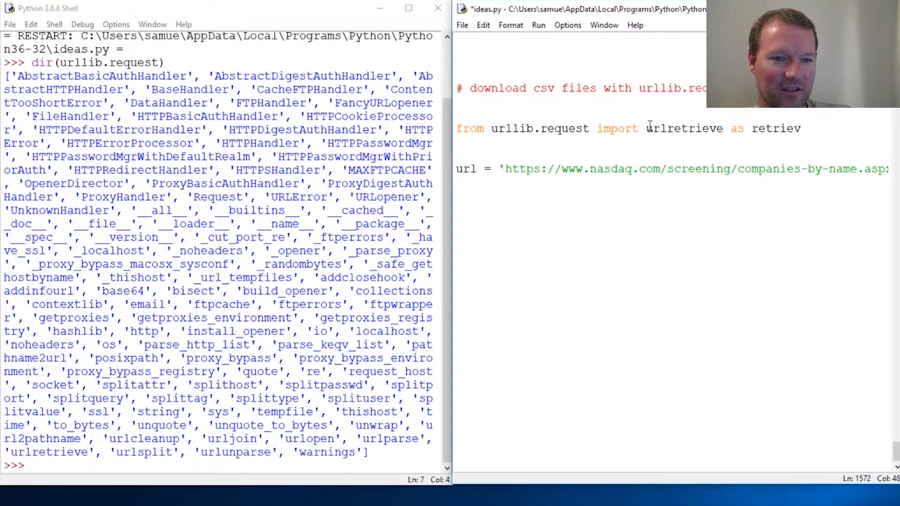
# - Finish the retrieve alias and rerun ideas.py
pyautogui.write('e')
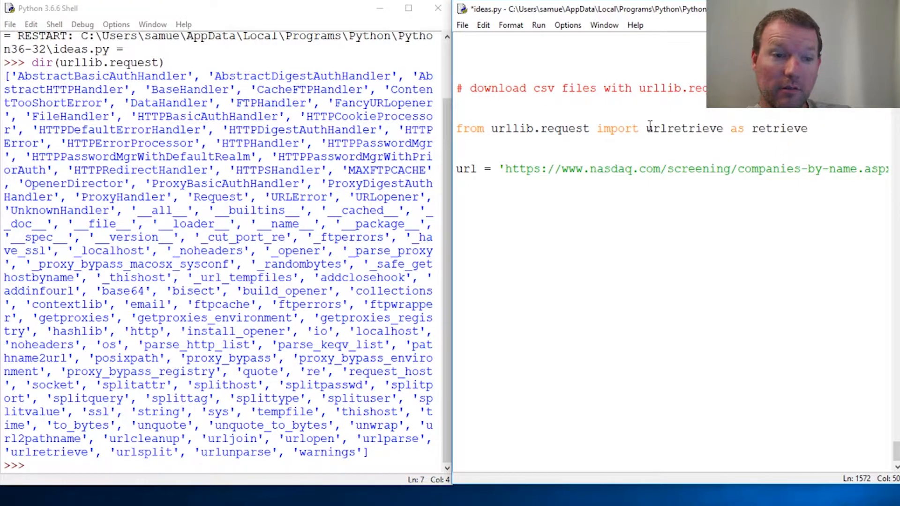
pyautogui.press('enter')
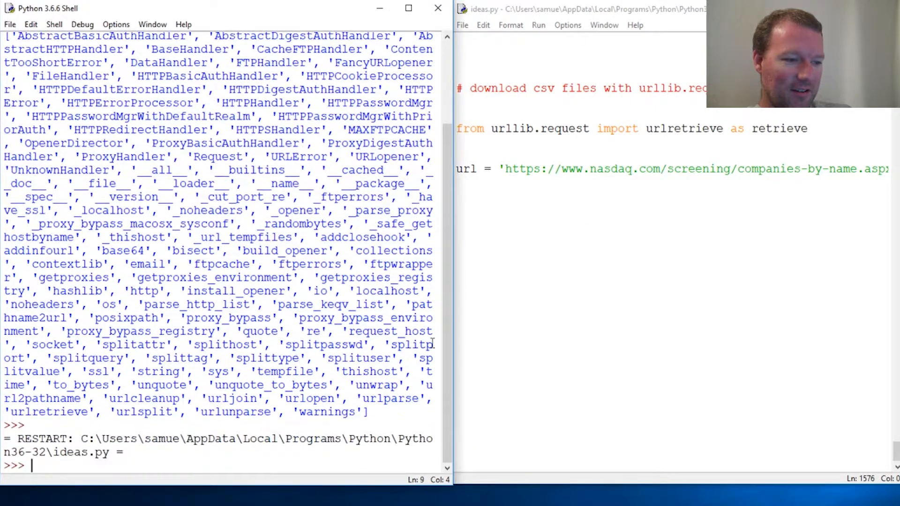
# - Show help(retrieve) in the shell and highlight part of the urlretrieve description
pyautogui.write('h')
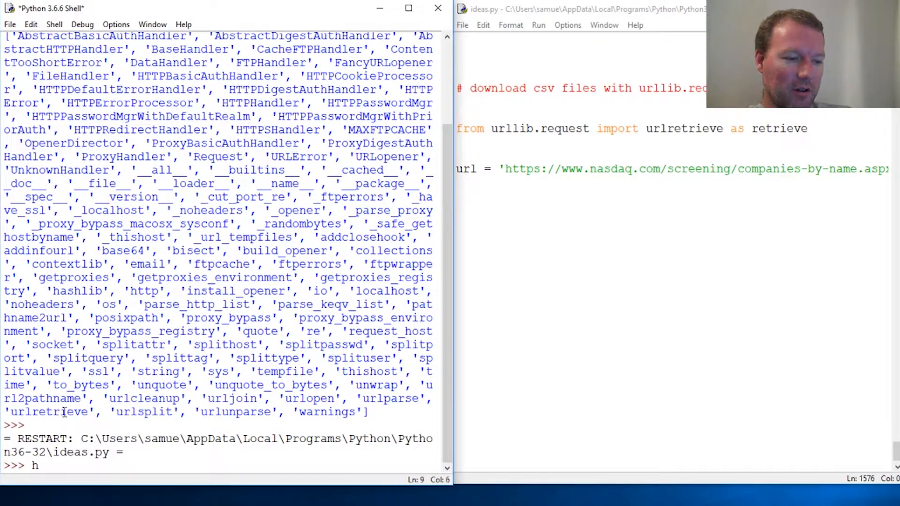
pyautogui.write('elp(')
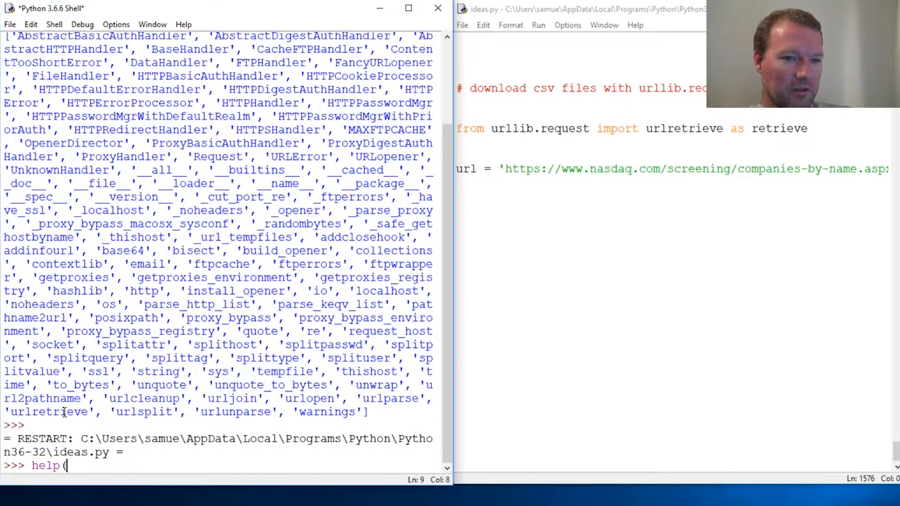
pyautogui.write('retri')
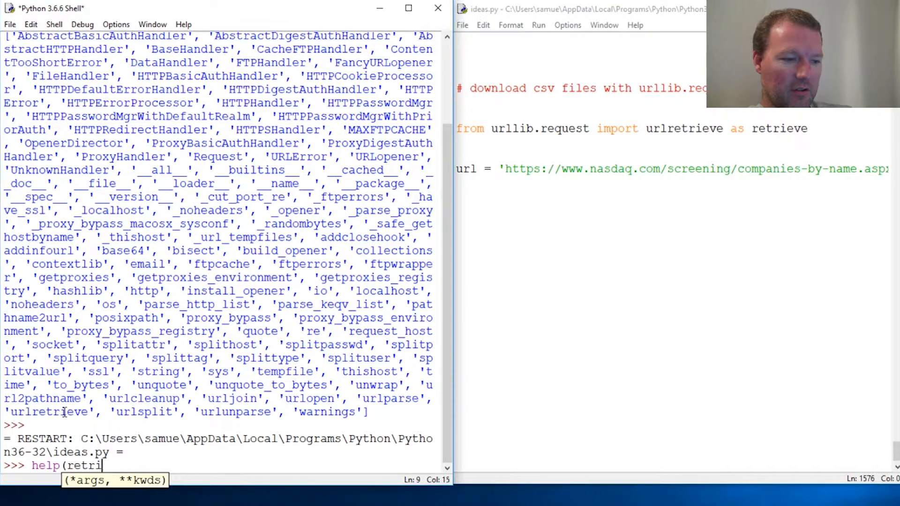
pyautogui.press('enter')
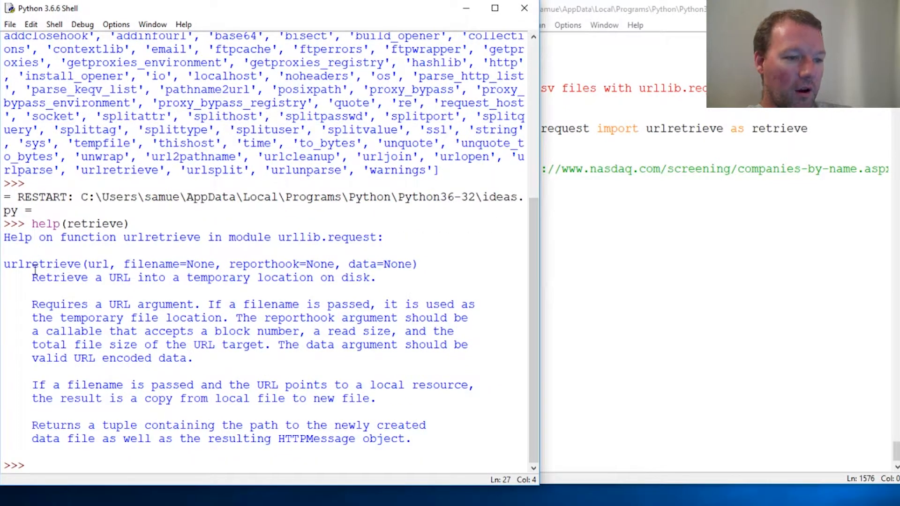
pyautogui.click(87, 264)
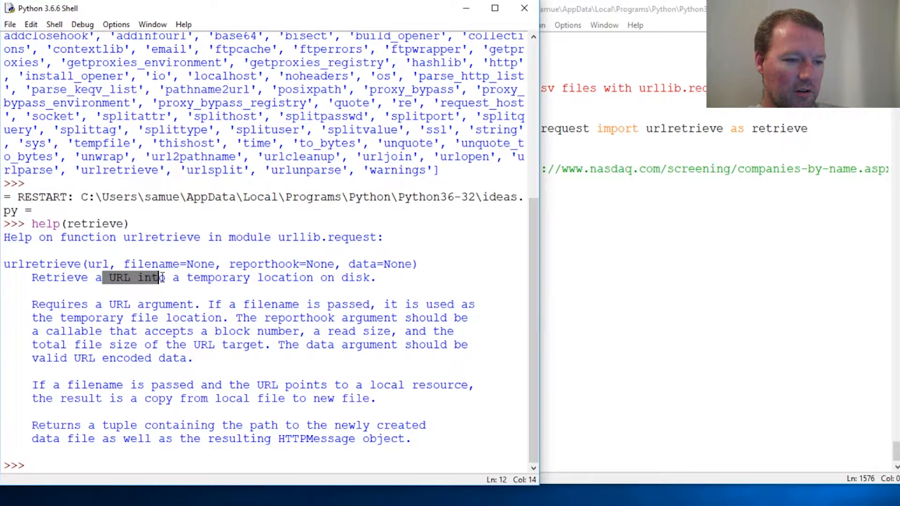
pyautogui.moveTo(163, 278); pyautogui.dragTo(329, 278)
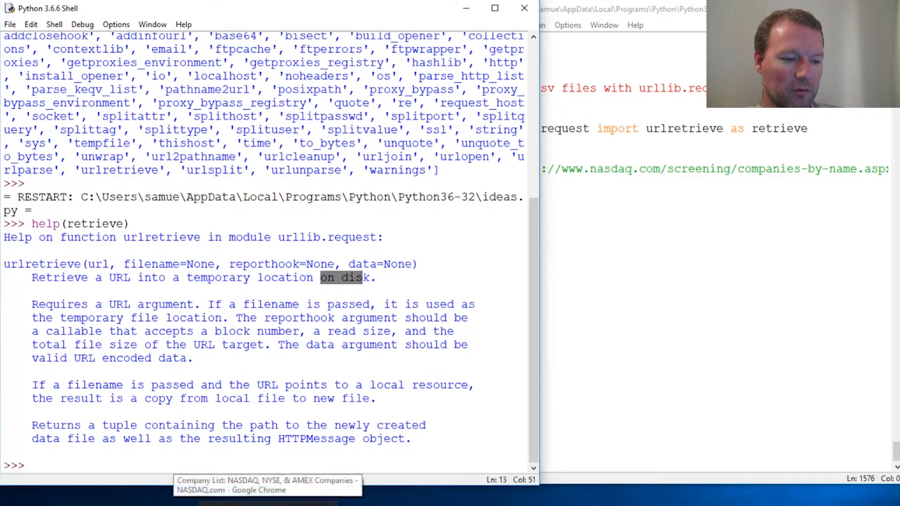
pyautogui.click(268, 484)
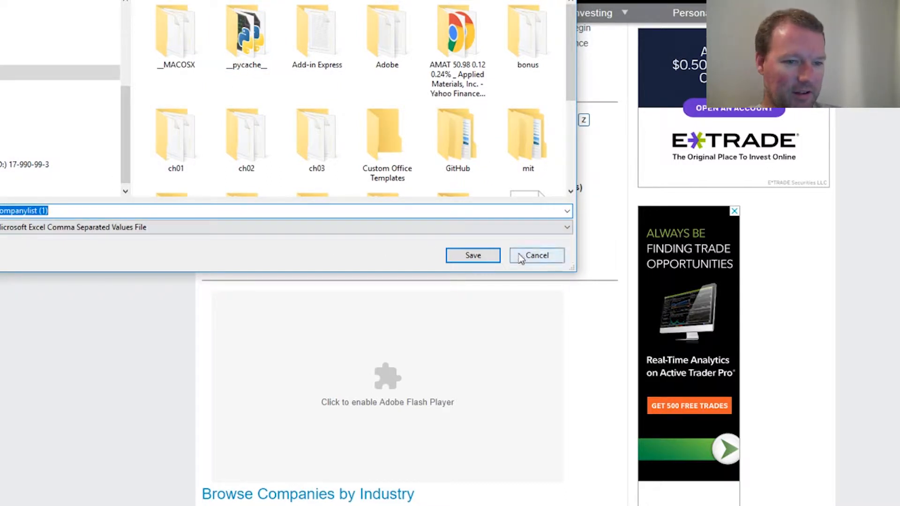
pyautogui.click(536, 255)
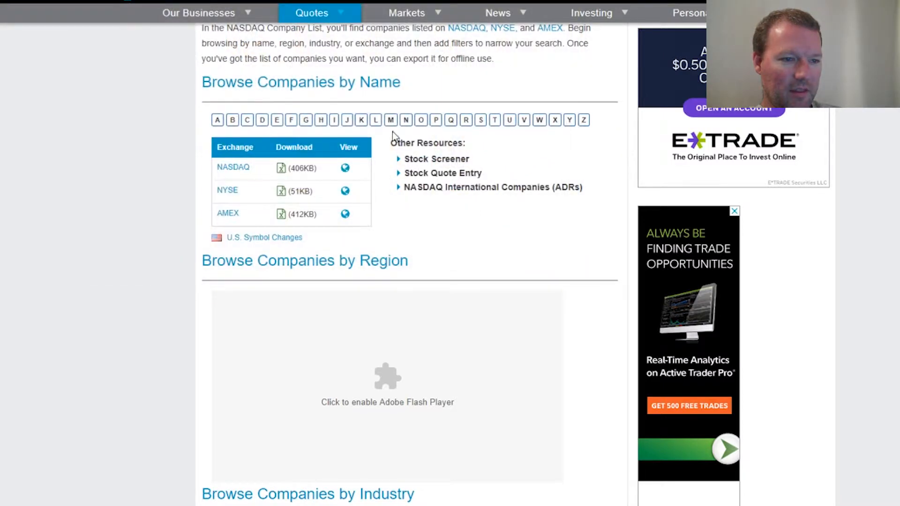
pyautogui.moveTo(281, 206)
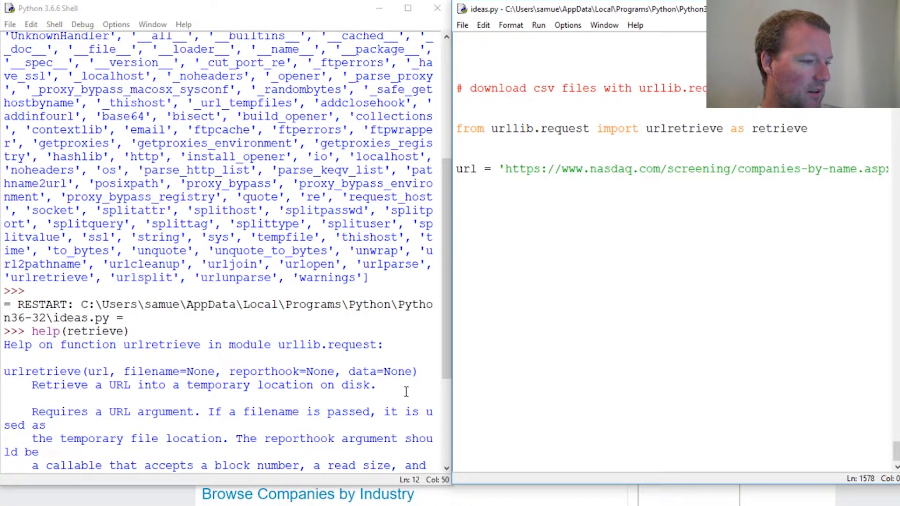
pyautogui.scroll(-3)
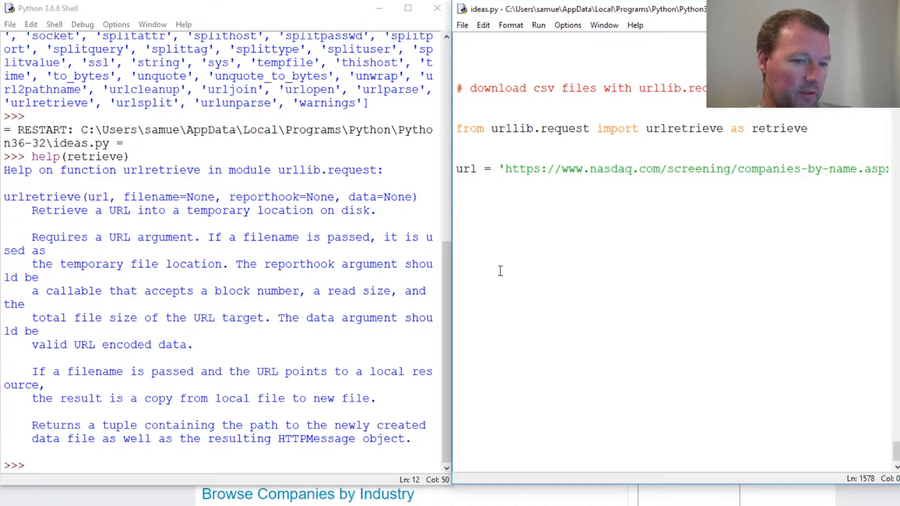
# - Add retrieve(url,'company.csv') to ideas.py and run it to download the company list
pyautogui.write('retr')
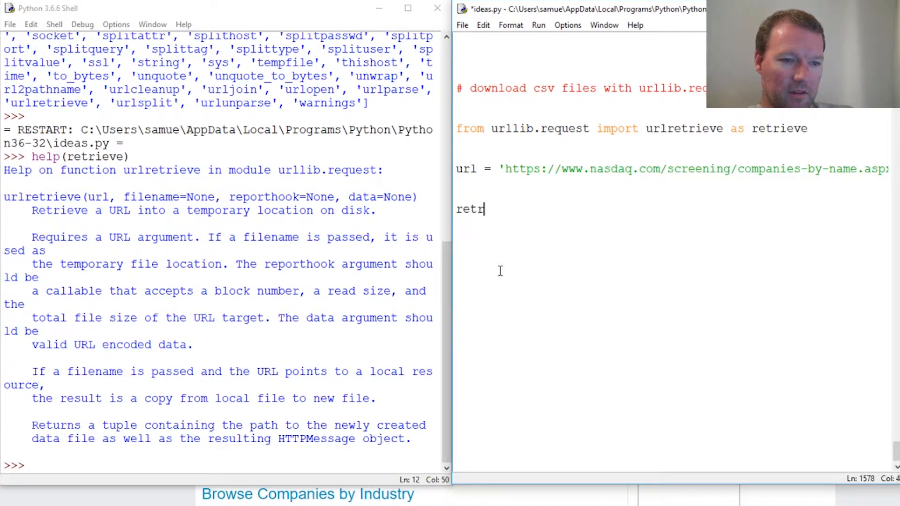
pyautogui.write('iv')
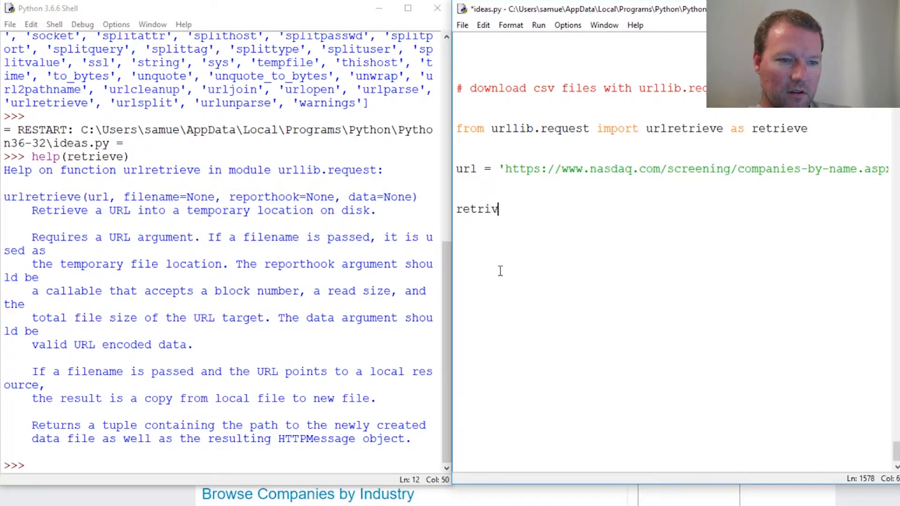
pyautogui.write('e(')
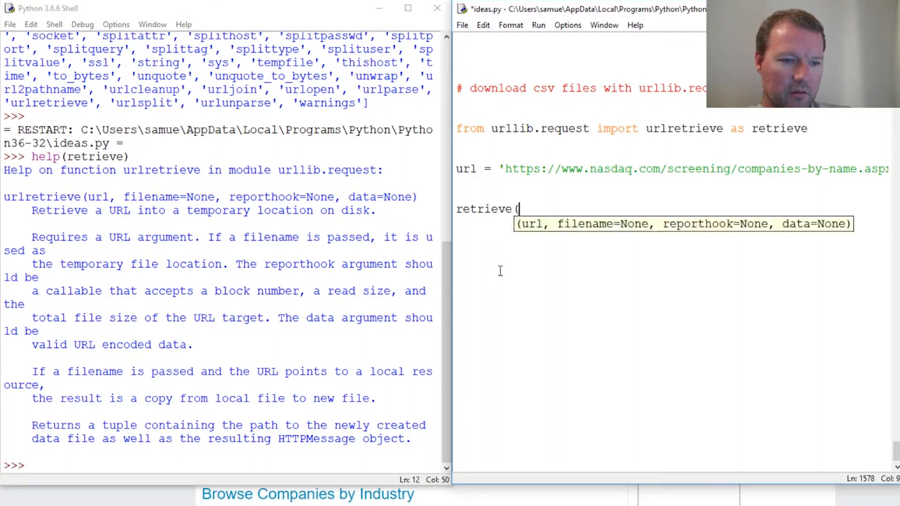
pyautogui.write("url,'")
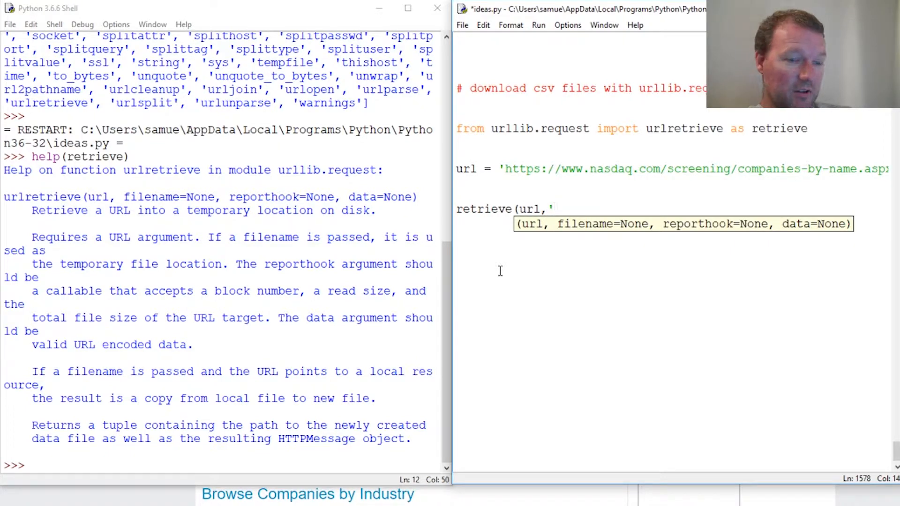
pyautogui.write('com')
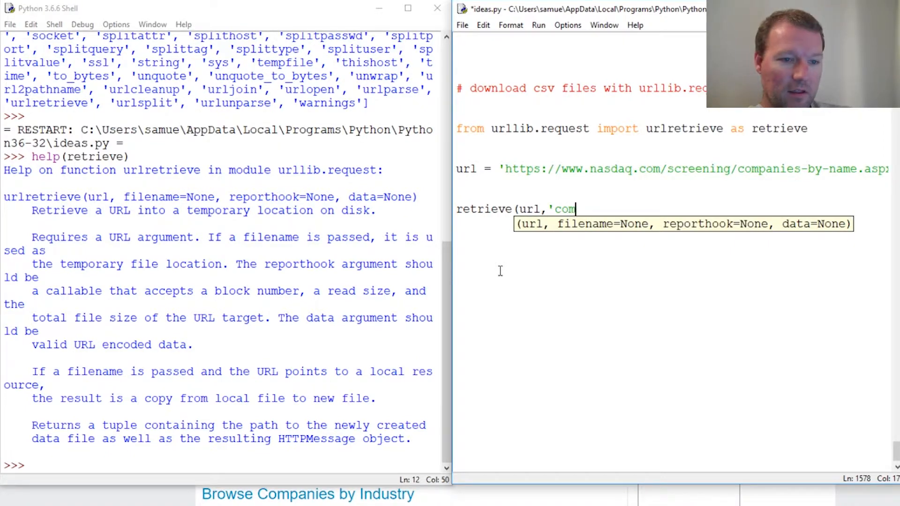
pyautogui.write('pany.')
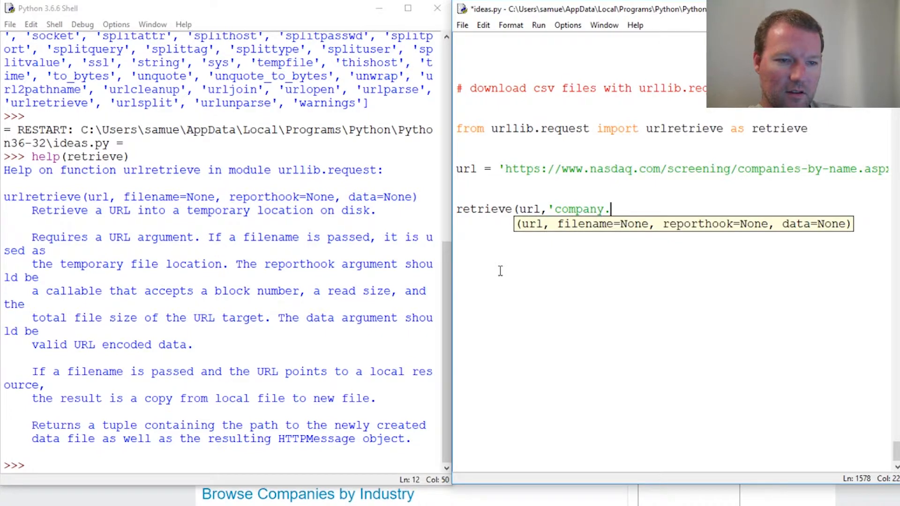
pyautogui.write('csv')
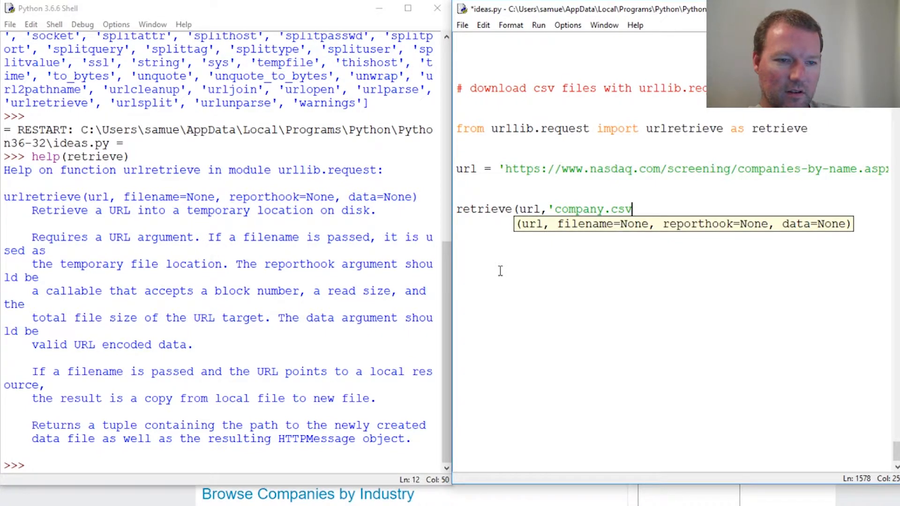
pyautogui.write("')")
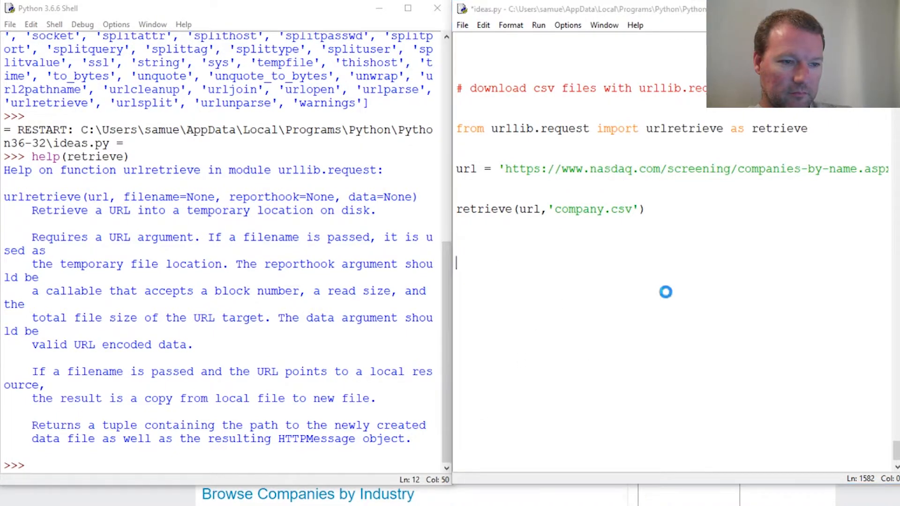
pyautogui.press('F5')
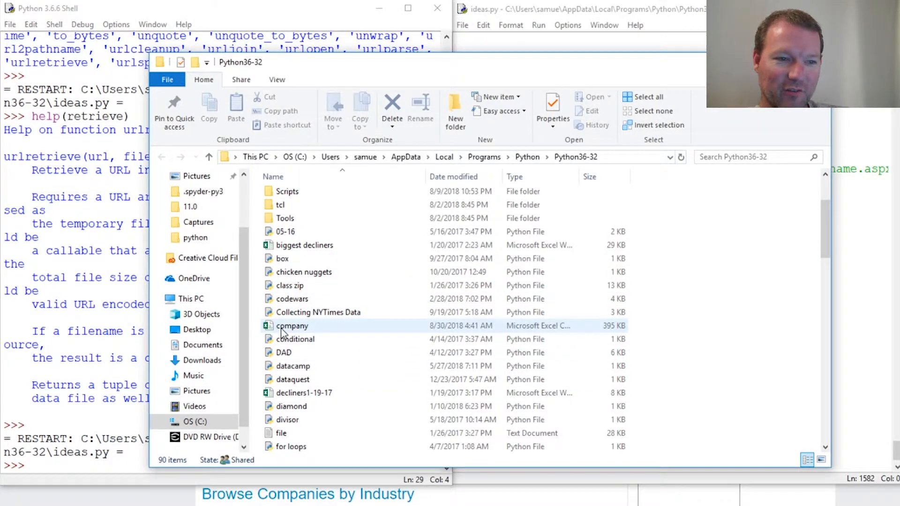
# - Open the downloaded company CSV from the Python36-32 folder in Excel
pyautogui.click(292, 325)
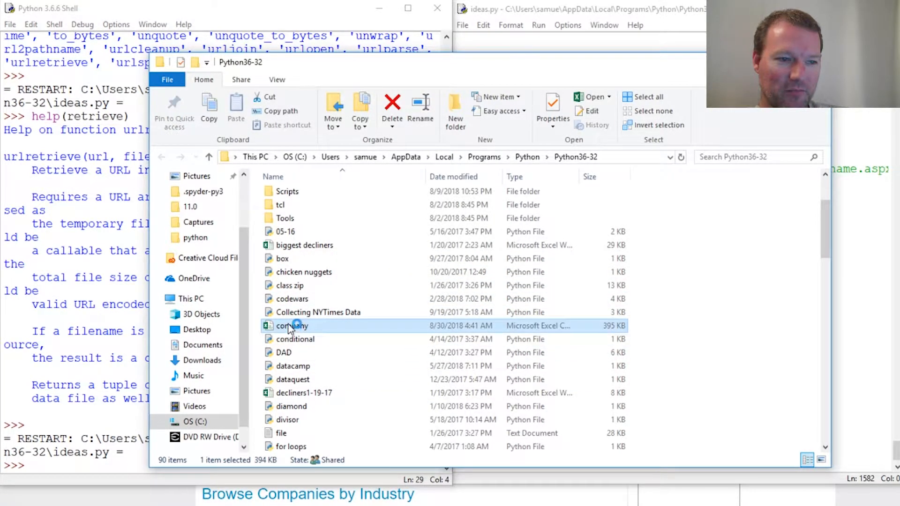
pyautogui.doubleClick(292, 325)
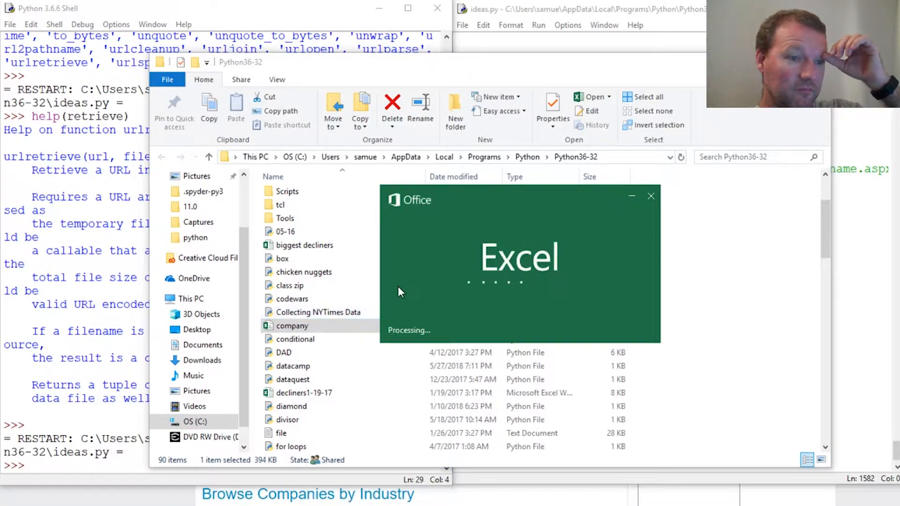
pyautogui.doubleClick(291, 325)
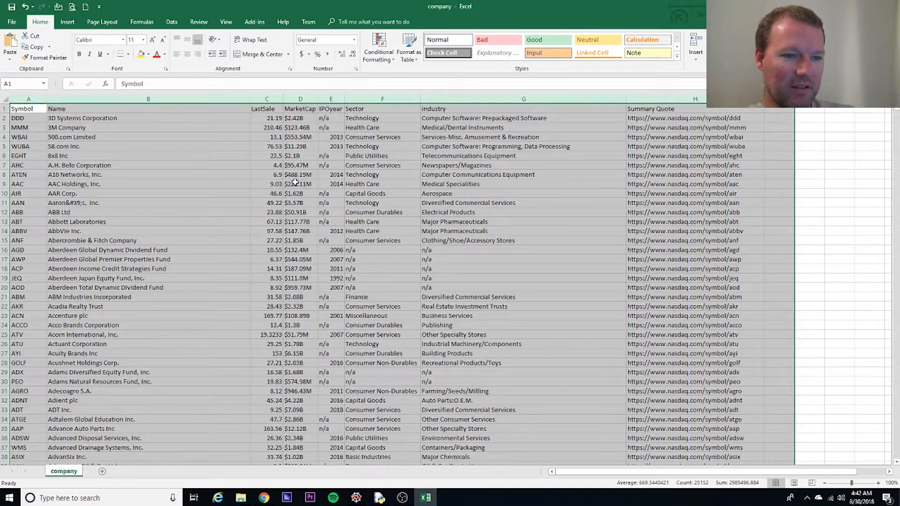
pyautogui.click(299, 183)
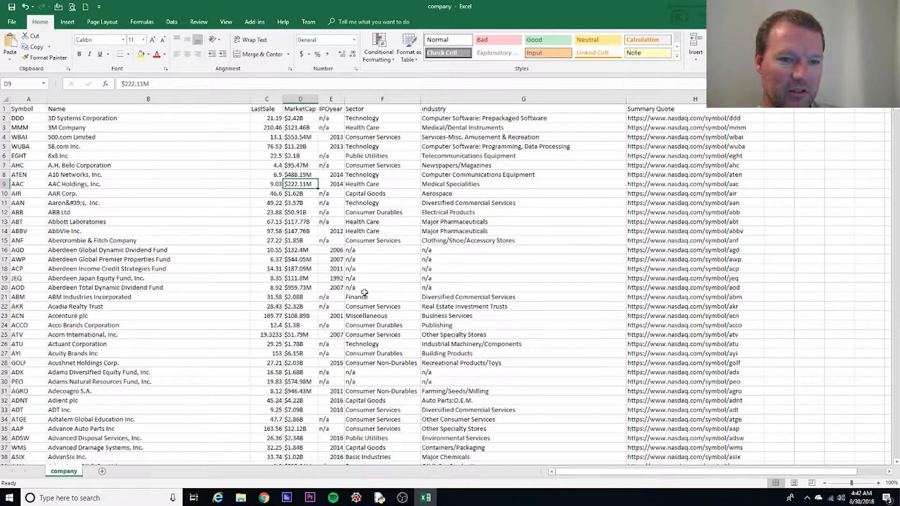
pyautogui.moveTo(677, 222)
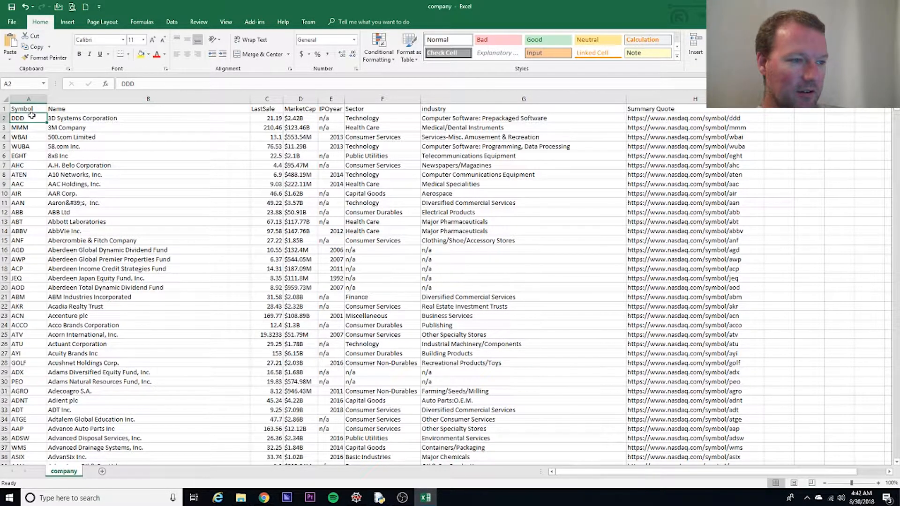
pyautogui.click(27, 109)
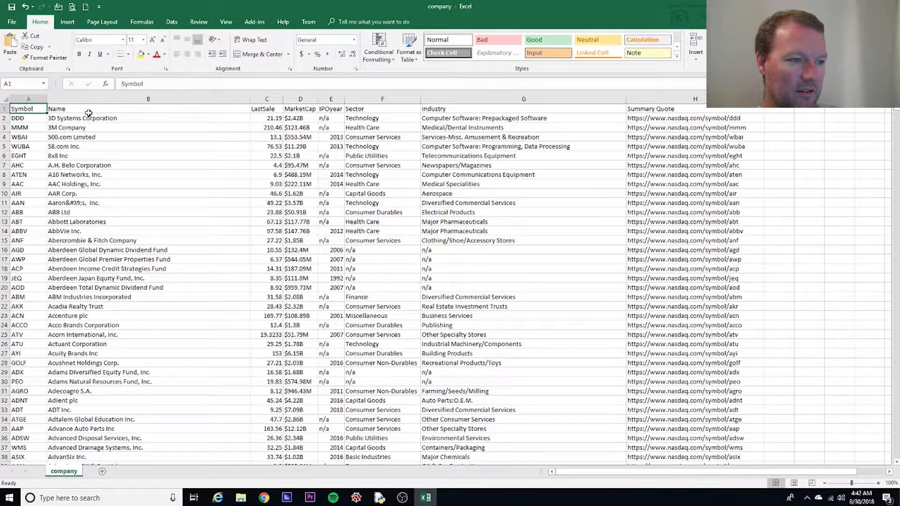
pyautogui.click(148, 109)
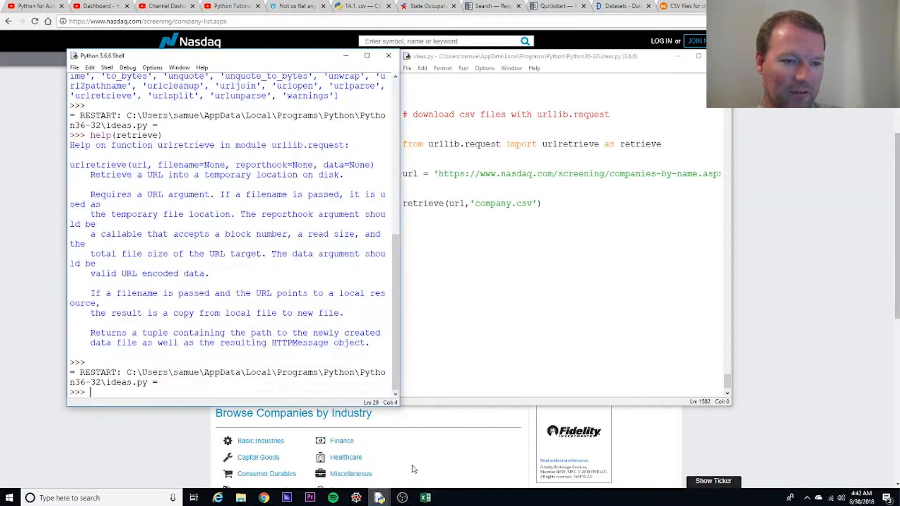
# - Return to ideas.py and highlight 'company.csv' and 'urlretrieve' in the code
pyautogui.click(498, 281)
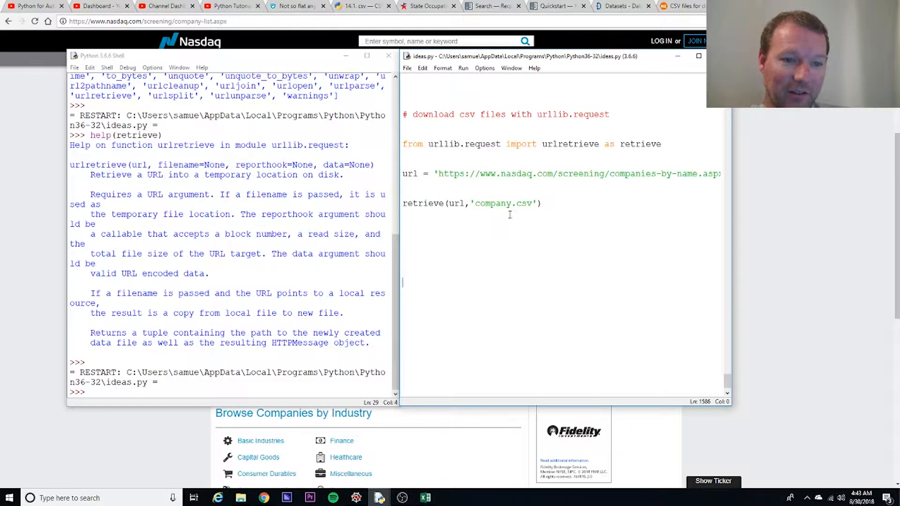
pyautogui.doubleClick(571, 143)
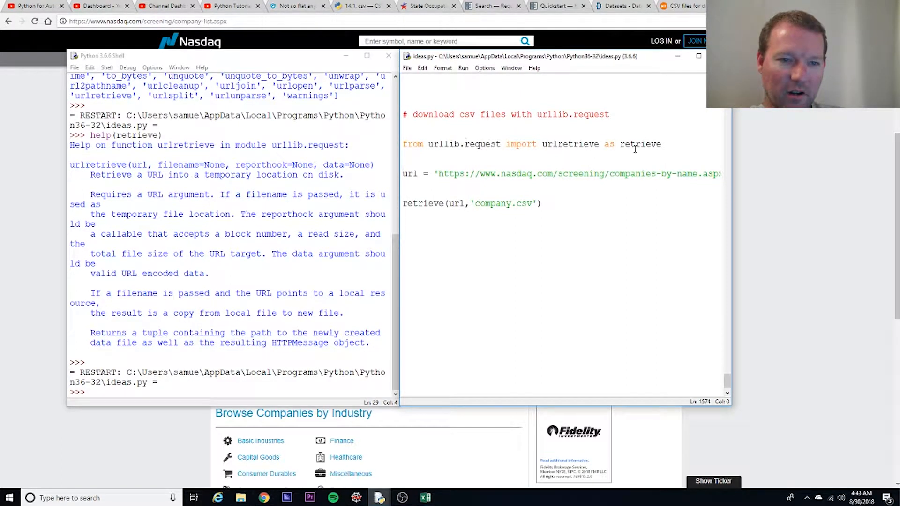
pyautogui.doubleClick(570, 144)
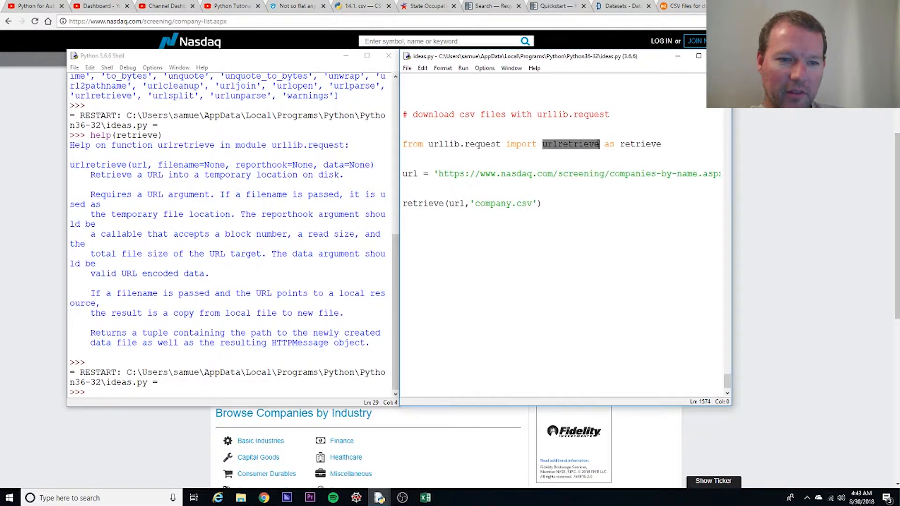